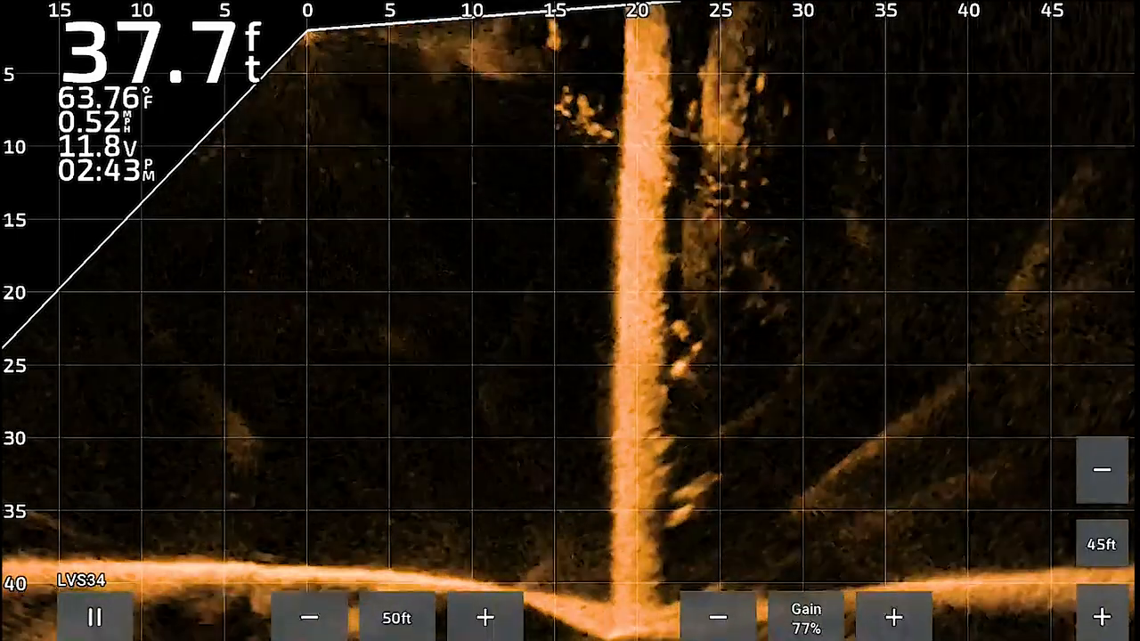
Step: Adjust the forward range down to 40 ft and back up to 45 ft
left_click(306, 616)
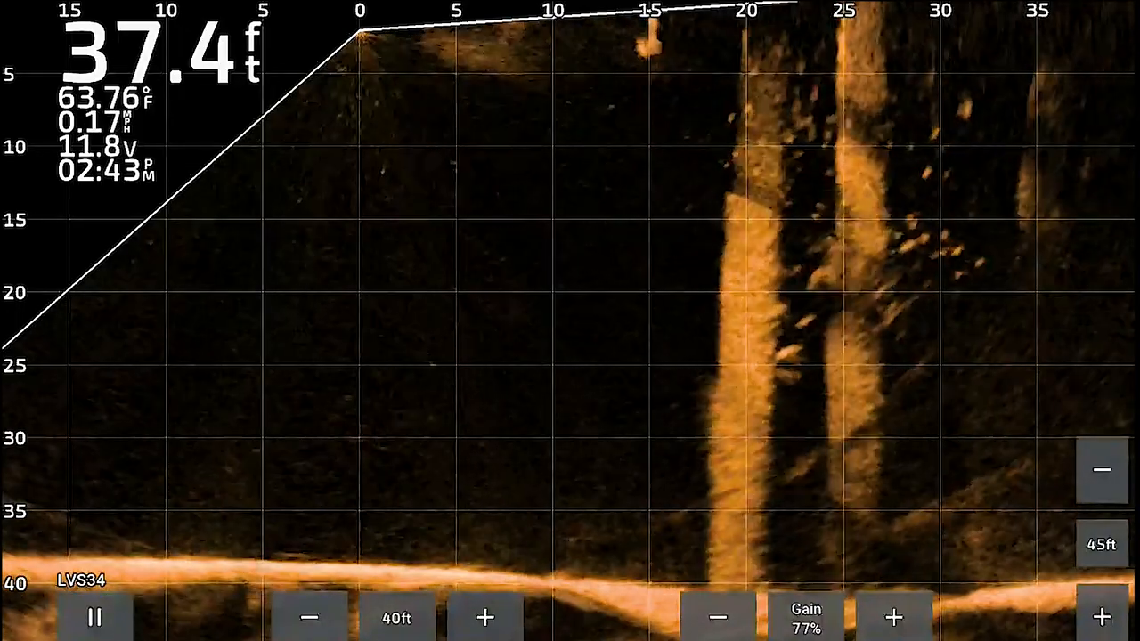
left_click(485, 616)
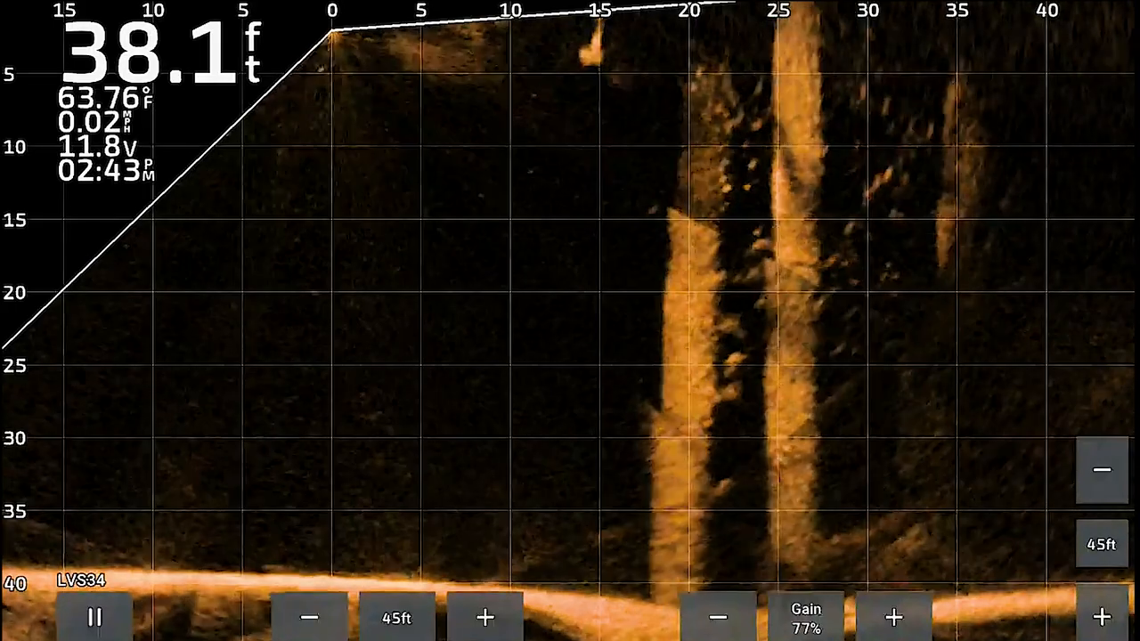